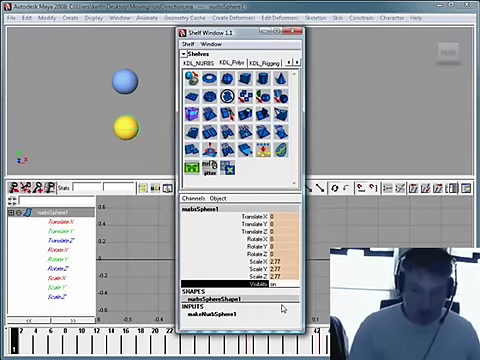
# Close the floating Shelf window so the sphere scene and empty Graph Editor remain.
pyautogui.click(292, 36)
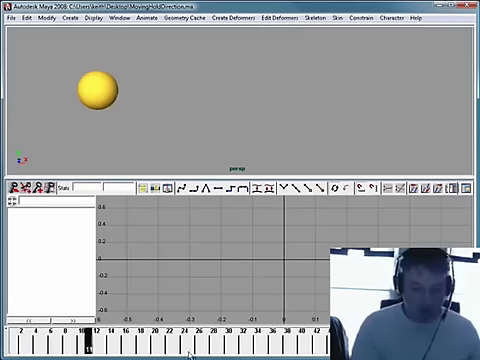
pyautogui.click(90, 96)
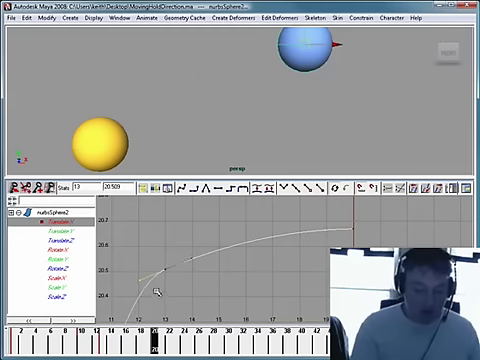
pyautogui.moveTo(152, 258)
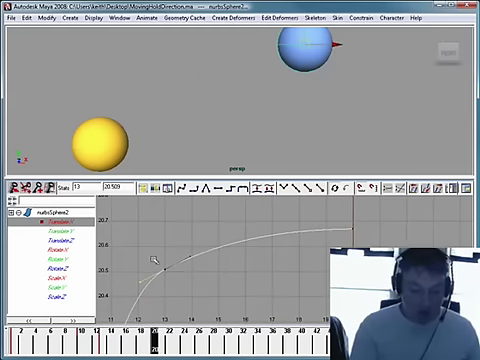